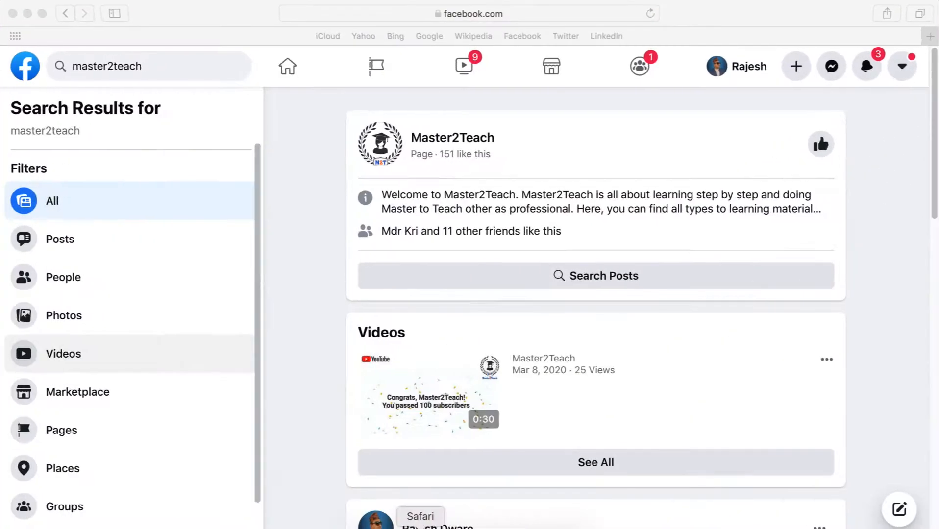
mouse_move(452, 144)
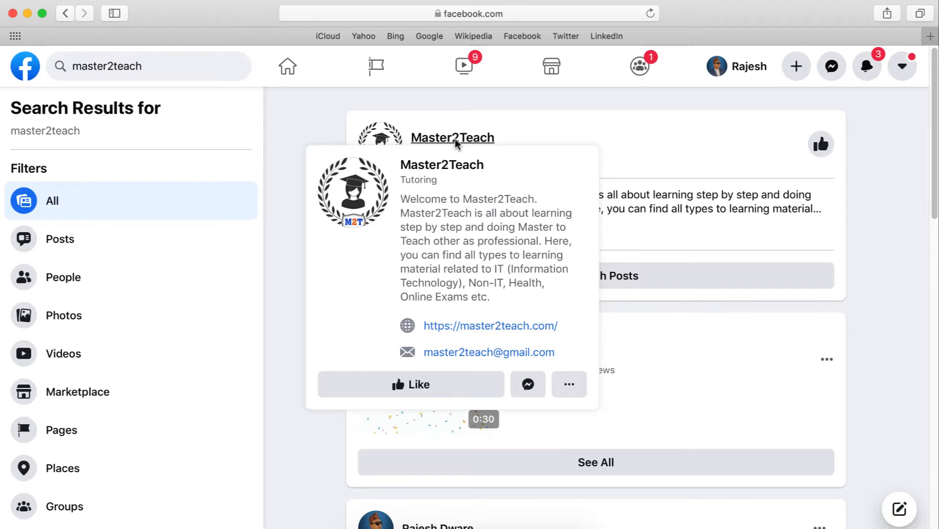
- Reach the Master2Teach page's Messaging settings and scroll to the automated responses section
click(453, 137)
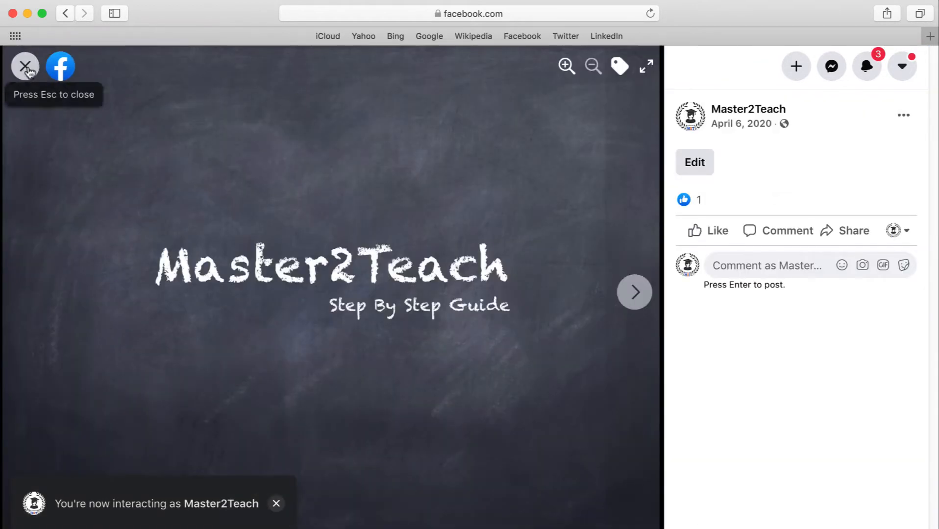
click(26, 64)
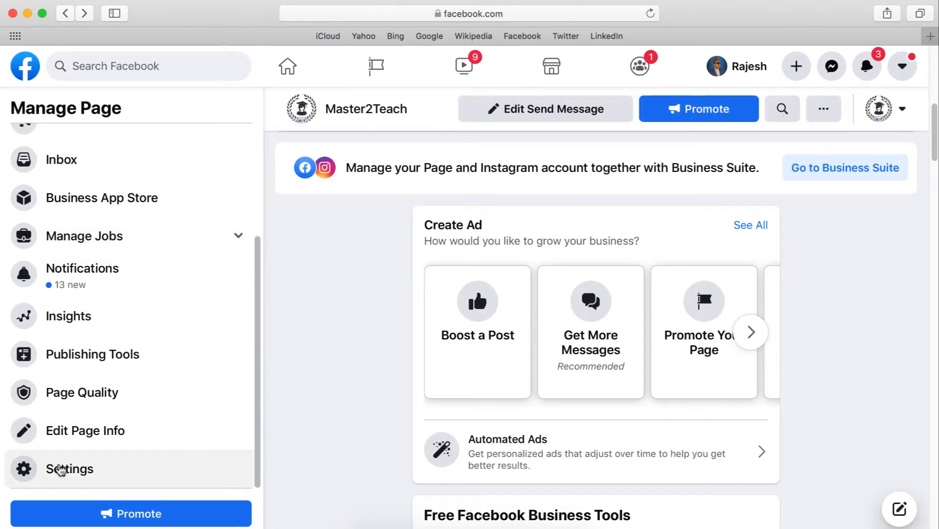
click(69, 470)
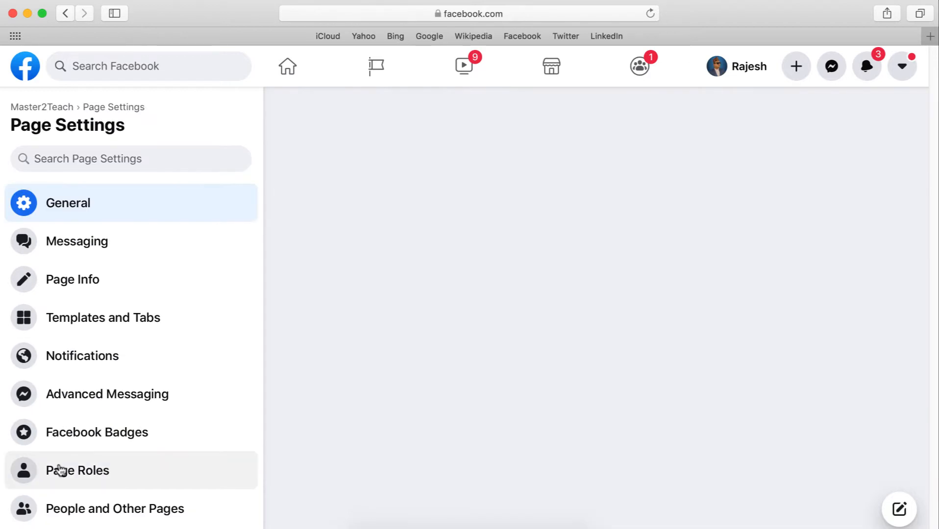
click(68, 203)
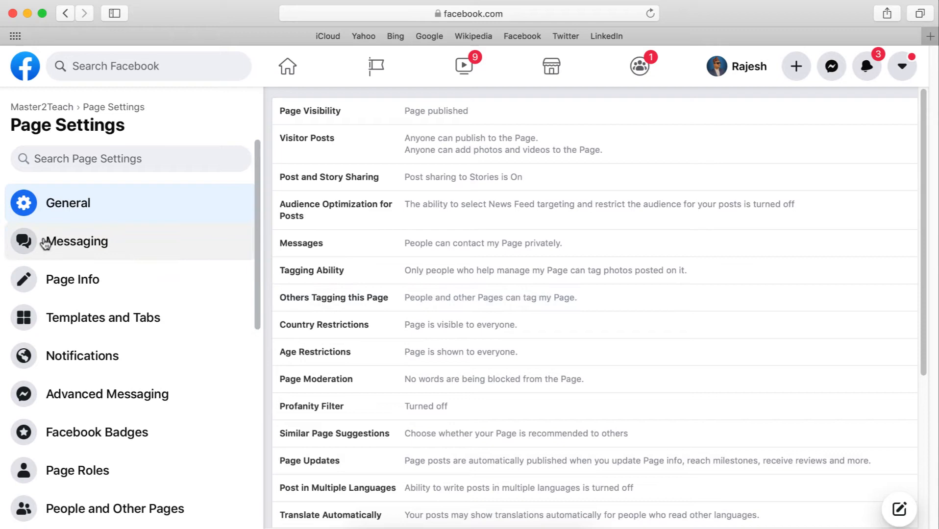
click(77, 241)
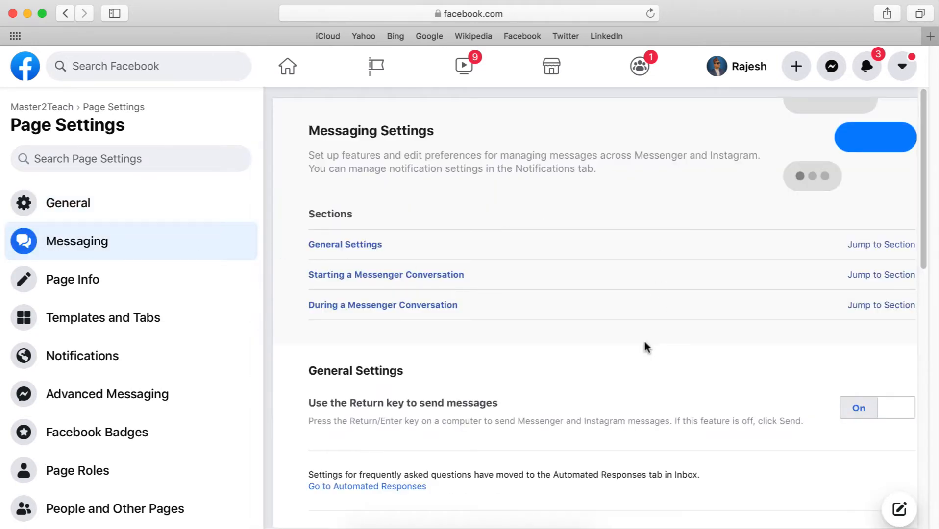
scroll(down, 3)
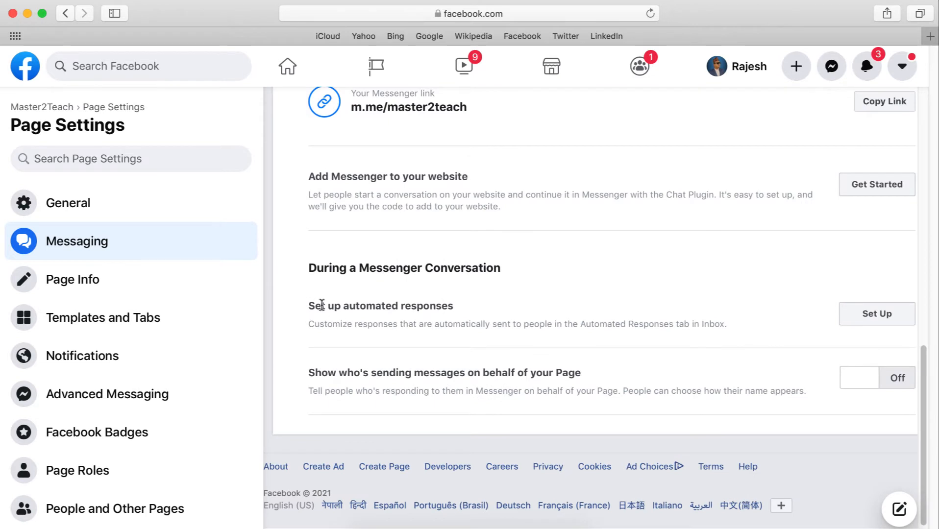
mouse_move(768, 315)
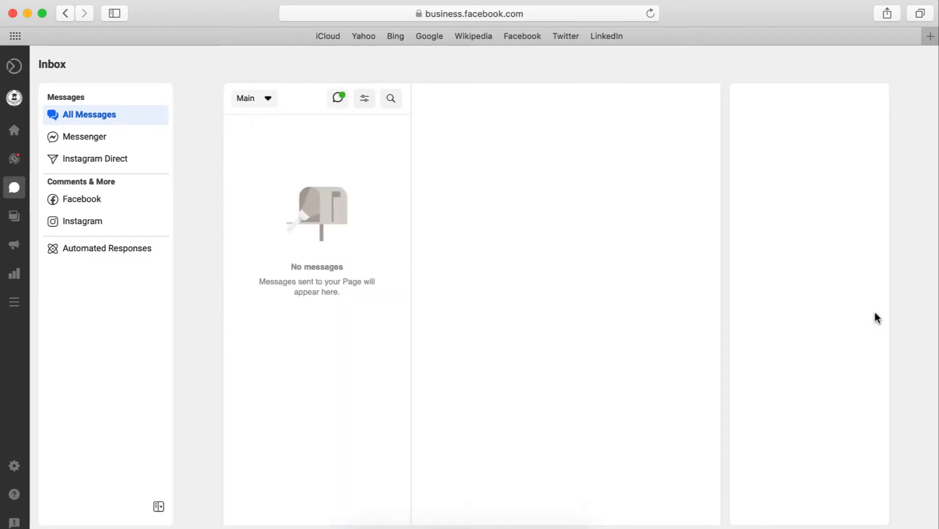
mouse_move(136, 299)
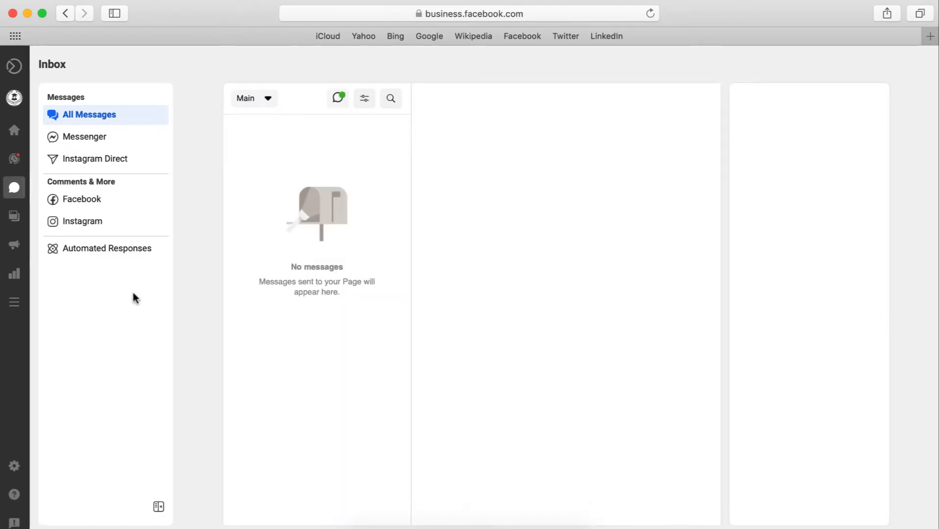
- Show the Instant Reply automated response details in the Business Suite inbox
click(106, 248)
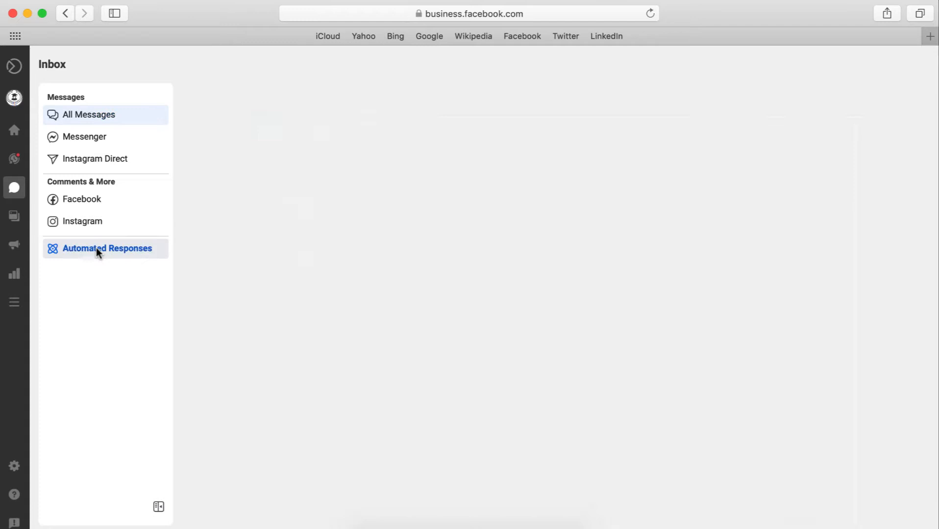
click(106, 248)
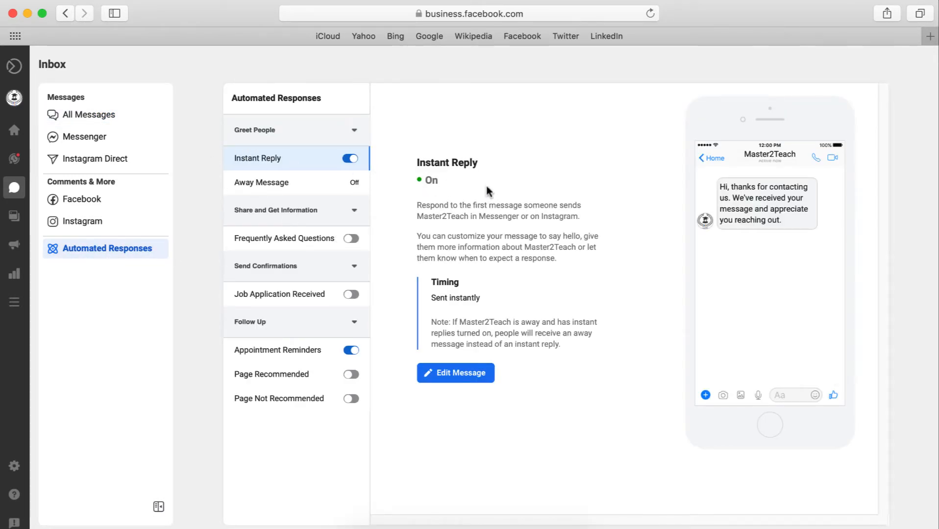
mouse_move(615, 367)
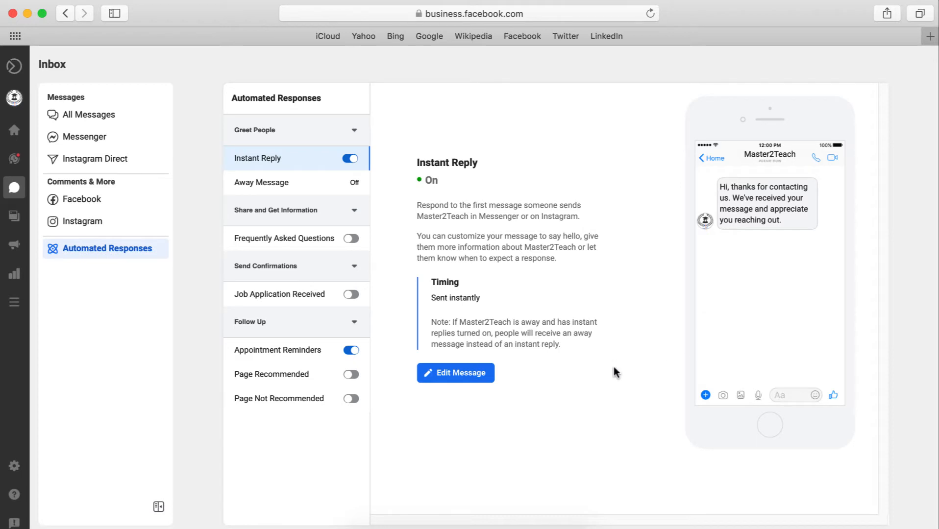
click(350, 158)
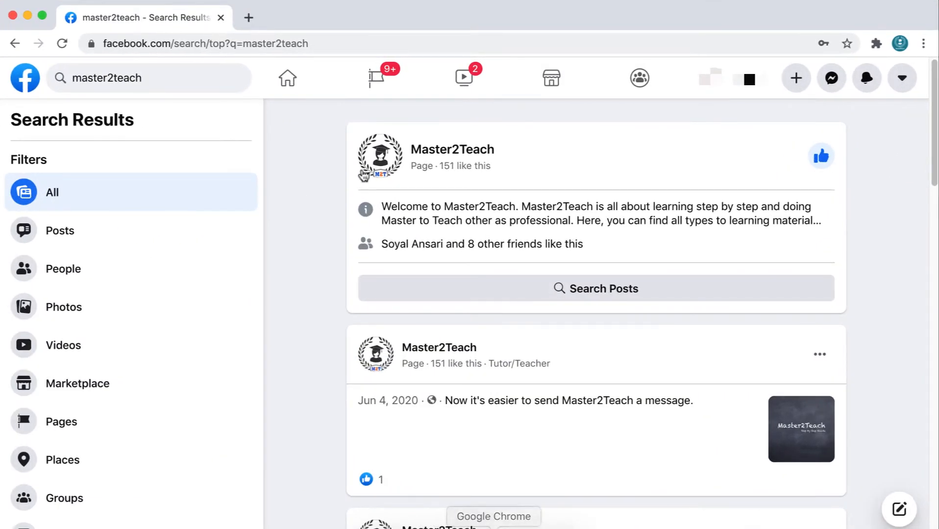
- Send 'Hello' to Master2Teach from another account and switch Instant Reply on
click(453, 149)
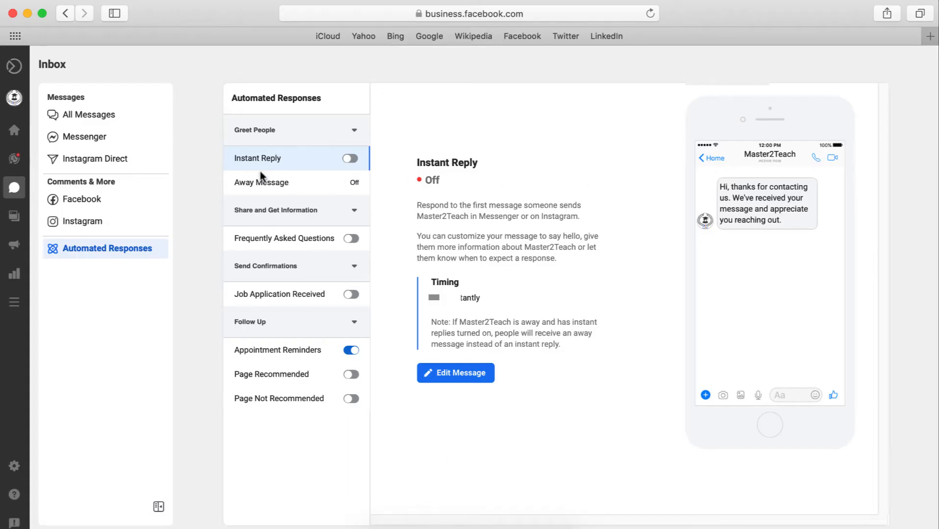
click(350, 157)
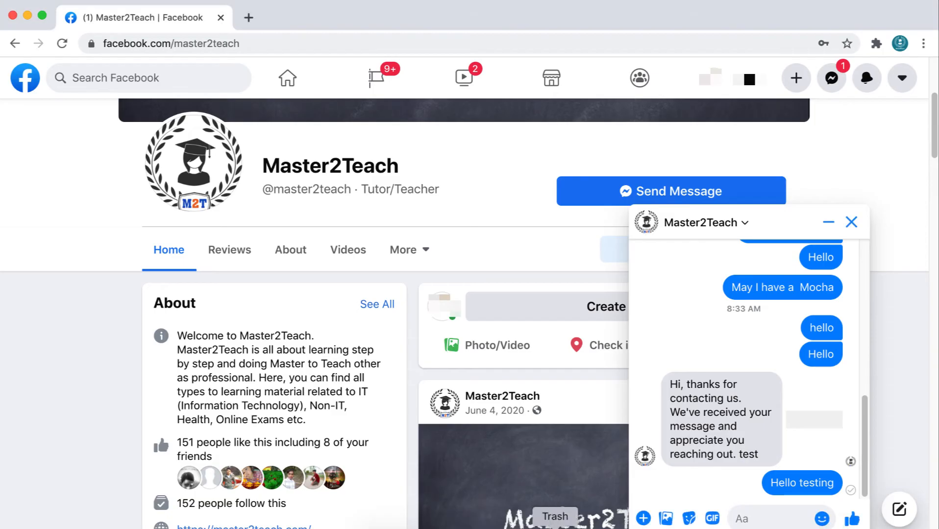
text(Hello)
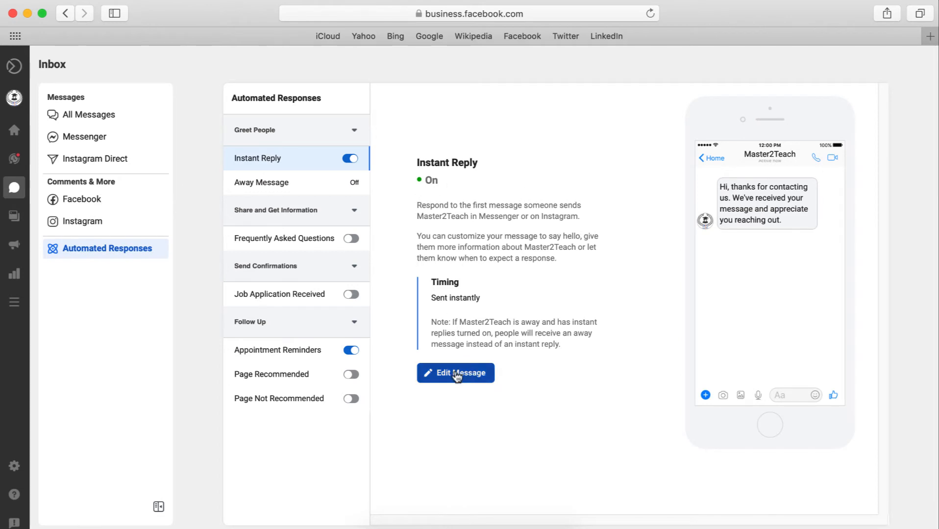
- Append 'You can edit ... here as per your need' to the Instant Reply message and save it
click(456, 372)
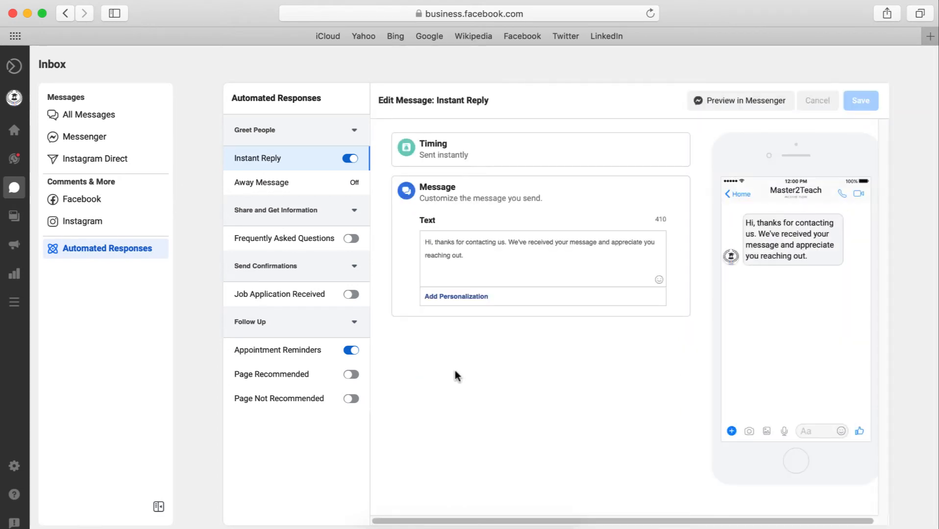
mouse_move(776, 253)
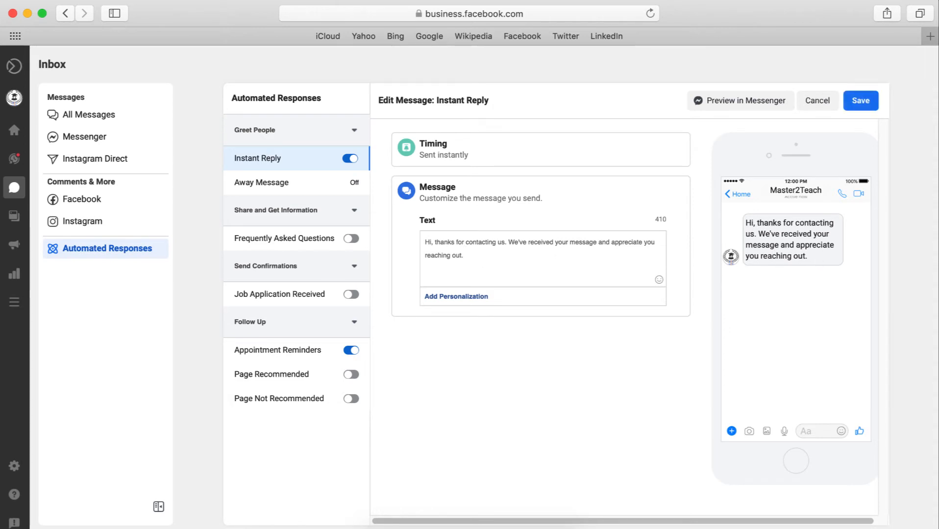
text(You can edit your own message)
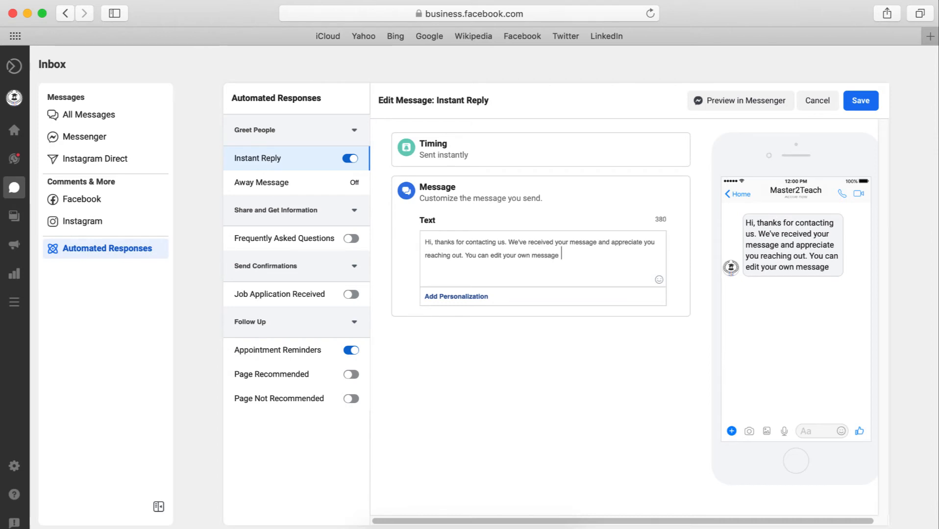
text(here as per your need)
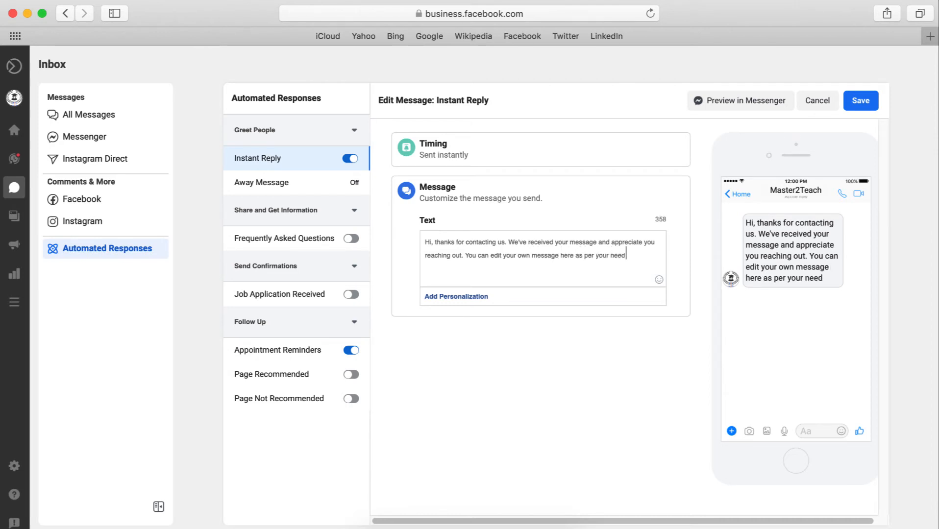
click(860, 100)
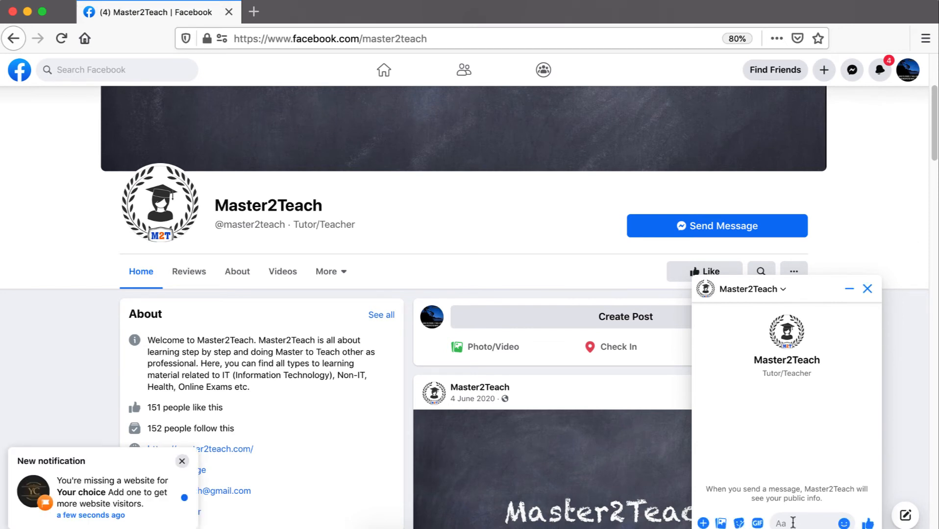
- Start typing a test message 'Hell' to Master2Teach from the other account
text(Hell)
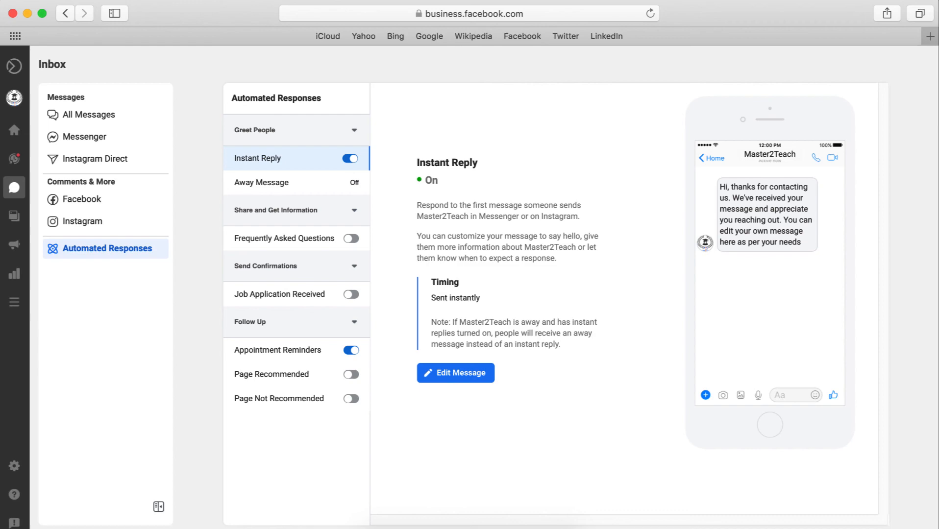
mouse_move(930, 35)
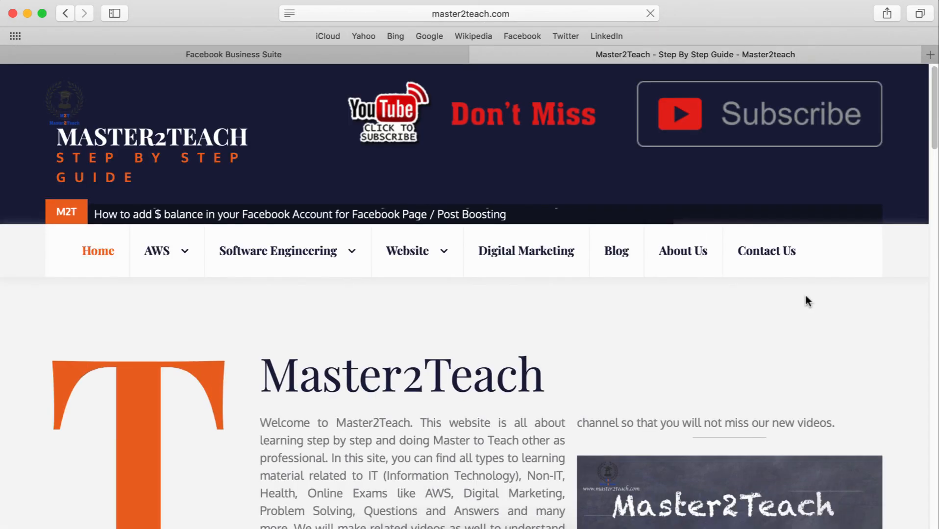
scroll(down, 3)
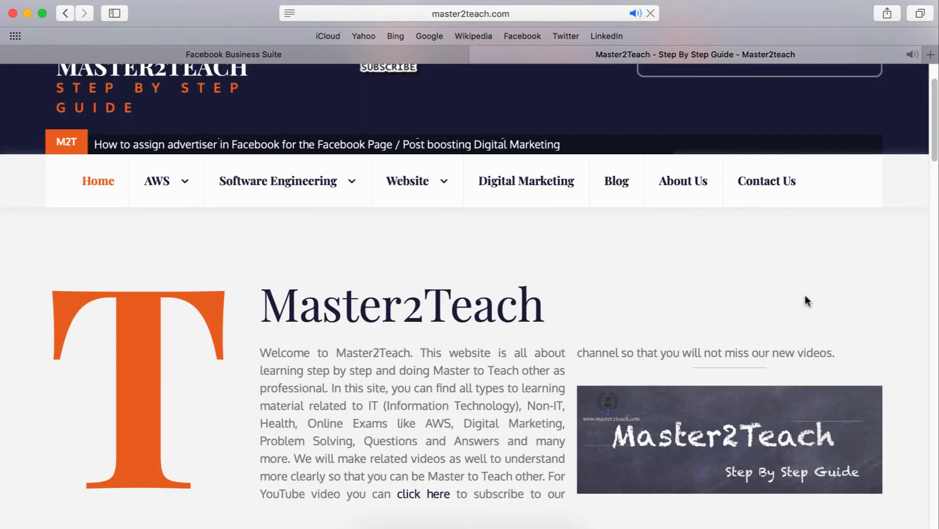
scroll(down, 3)
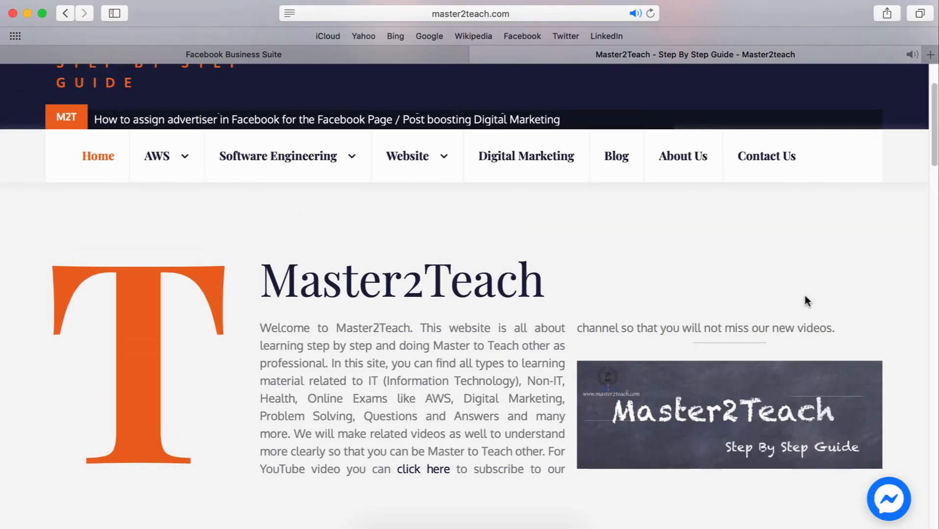